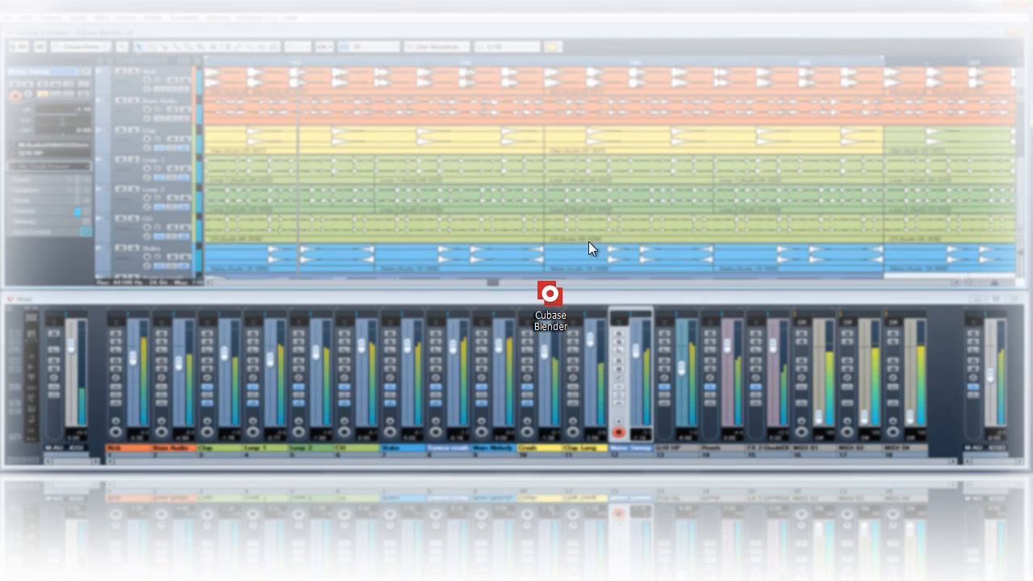
Step: Make the project window's track arrangement fill the whole screen
{"action": "double_click", "coordinate": [549, 294]}
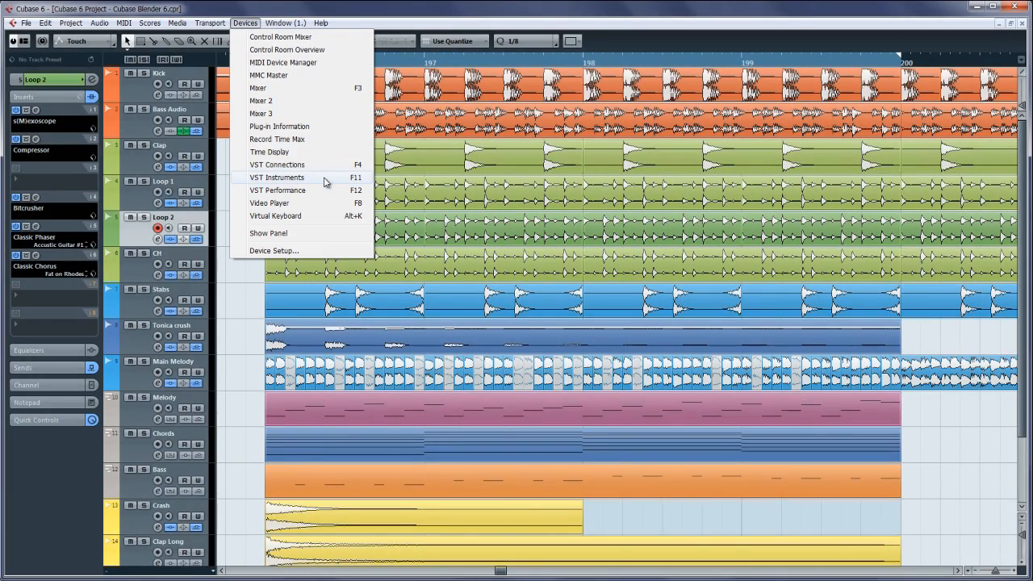
{"action": "left_click", "coordinate": [278, 176]}
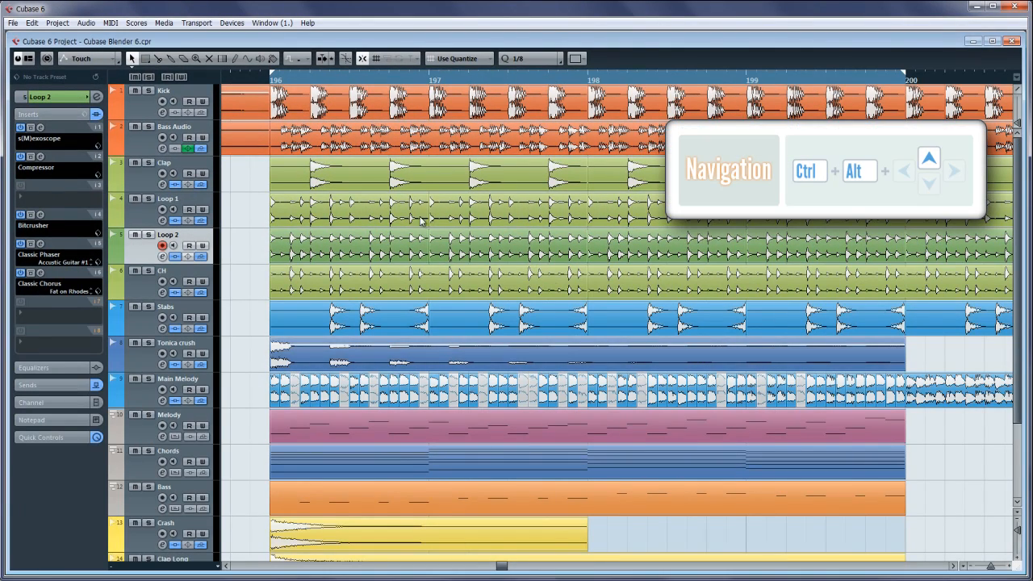
{"action": "left_click", "coordinate": [232, 23]}
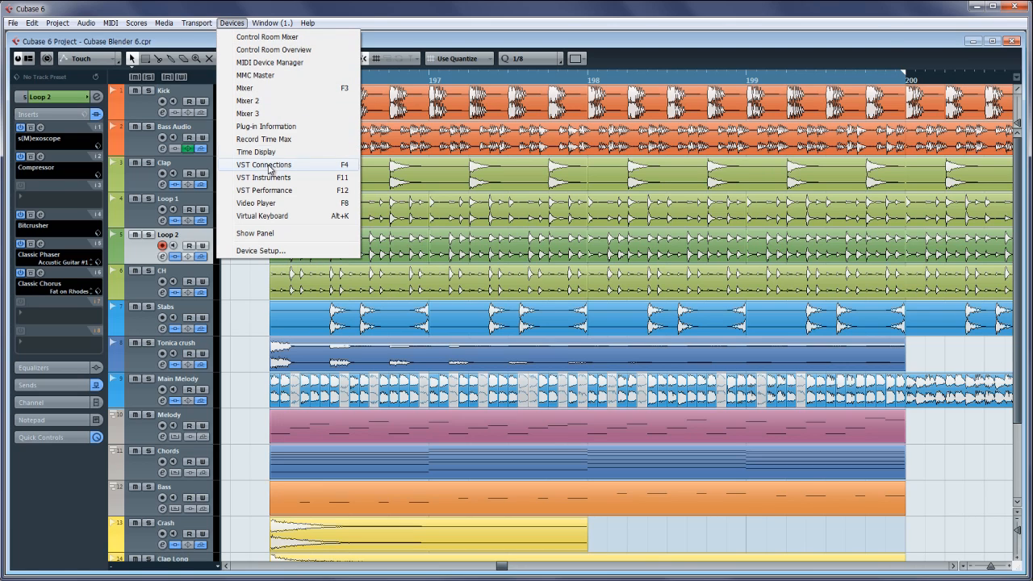
{"action": "left_click", "coordinate": [261, 176]}
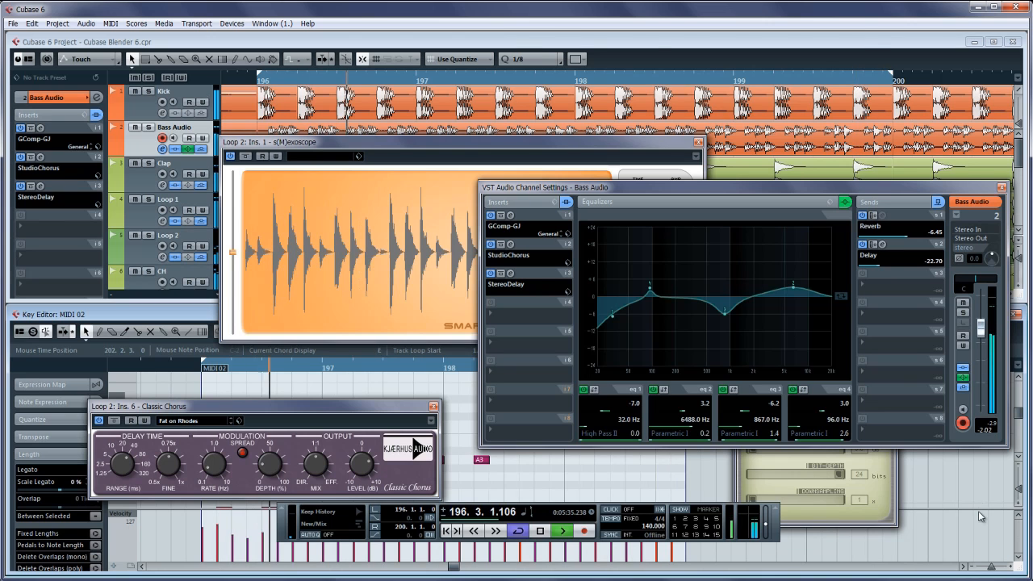
Step: Recall the floating plugin and channel settings windows to the screen centre
{"action": "left_click", "coordinate": [561, 531]}
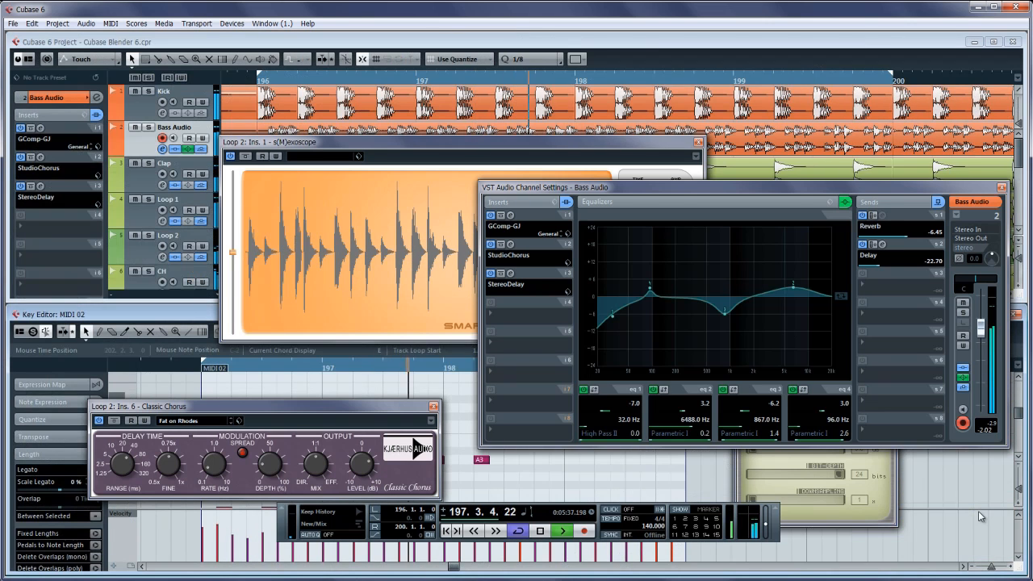